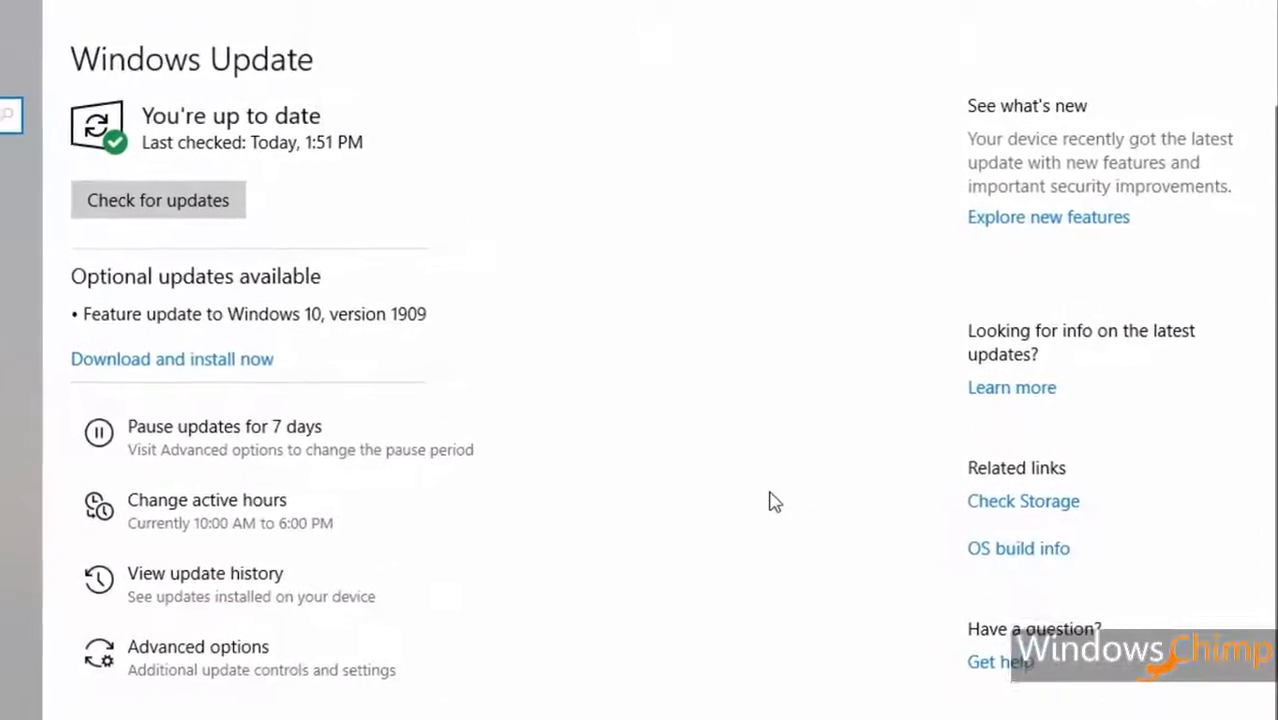
# - Close the Windows Update settings window so the desktop shows
pyautogui.click(204, 572)
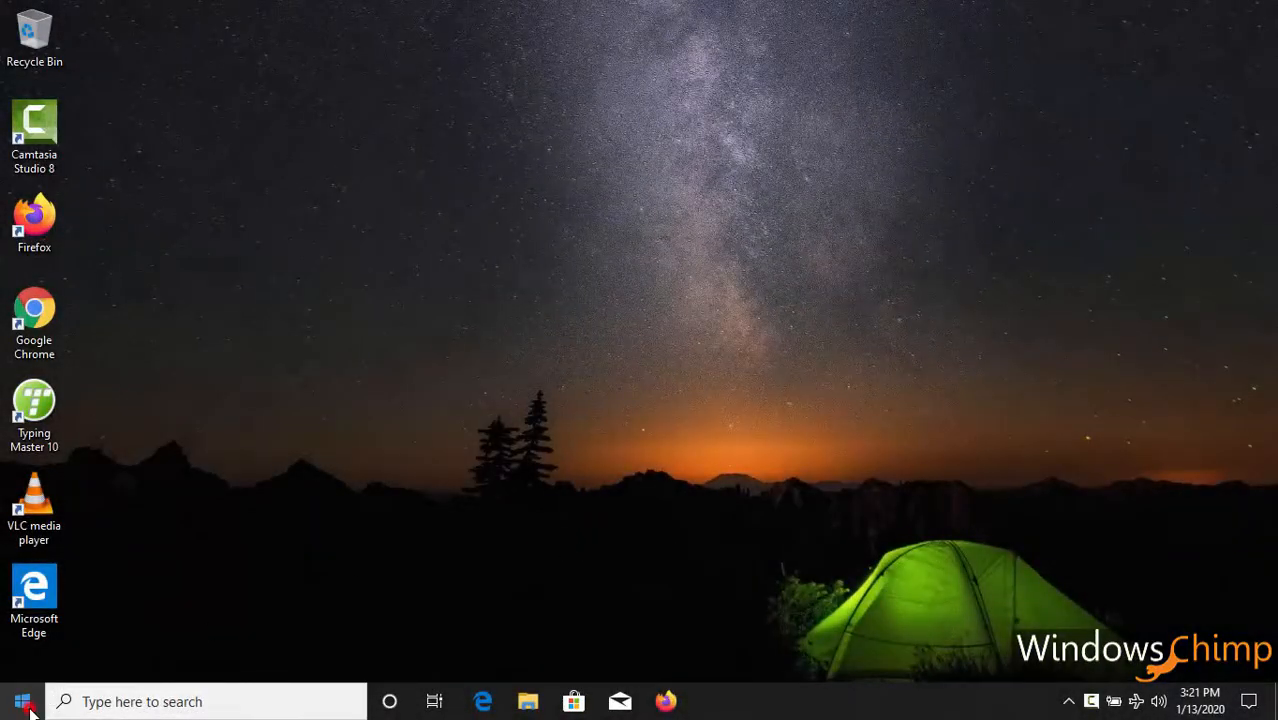
# - Reopen Settings from Start and go to Update & Security's Windows Update page
pyautogui.click(22, 700)
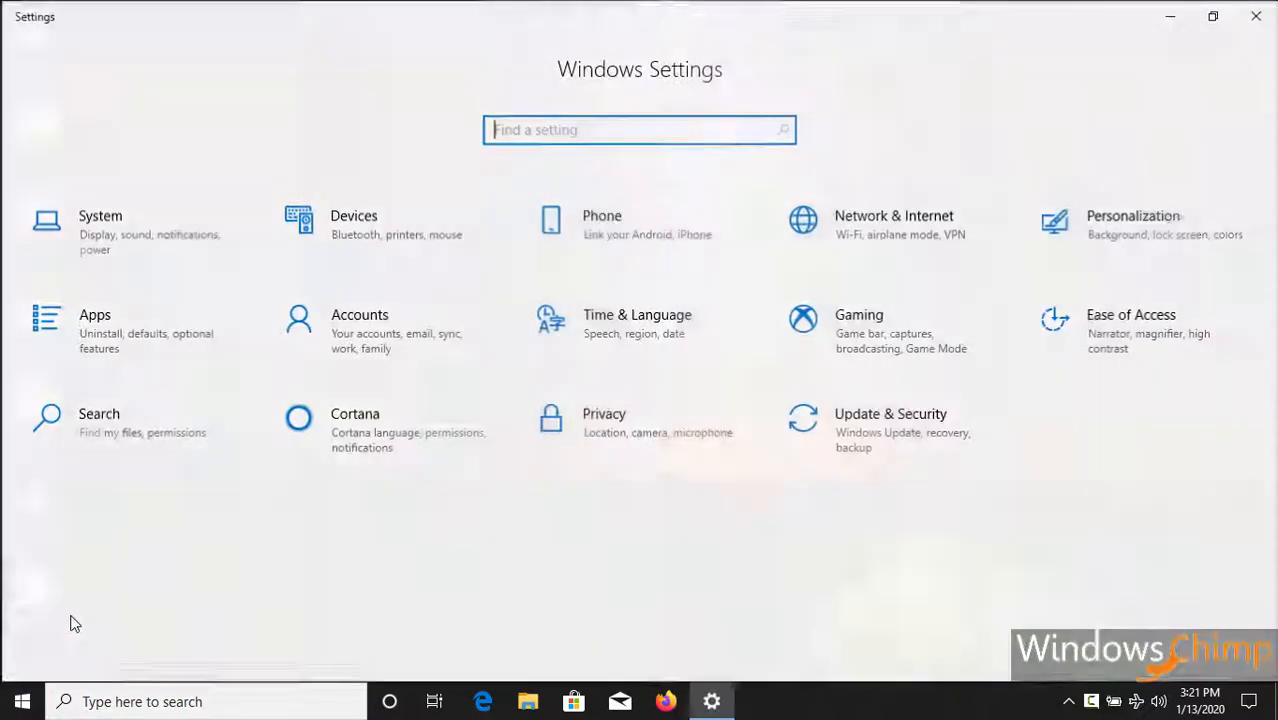
pyautogui.moveTo(916, 420)
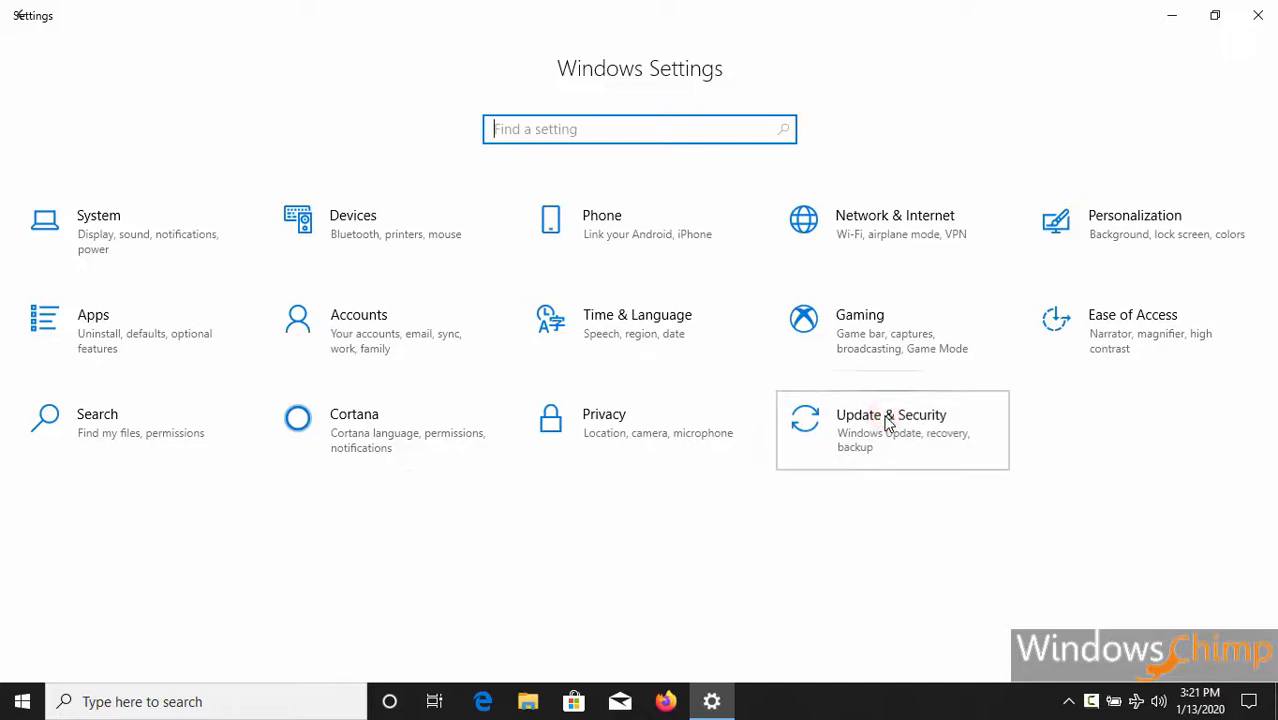
pyautogui.click(890, 430)
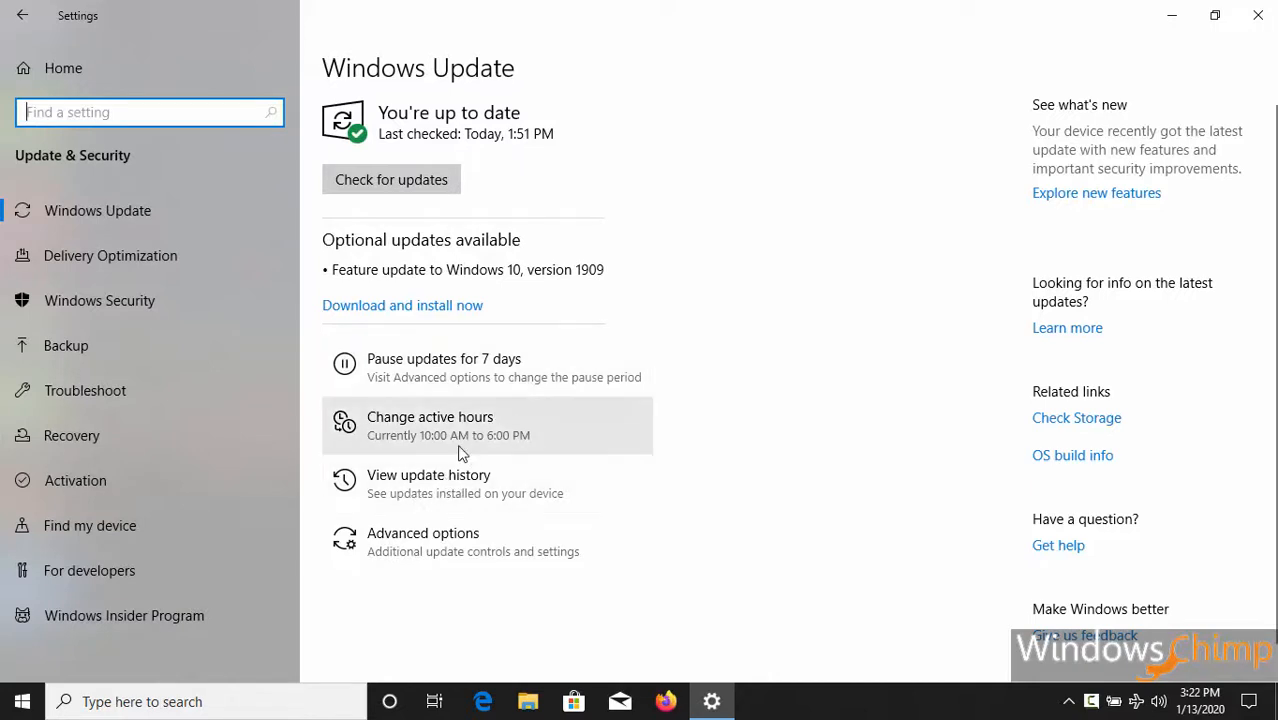
# - Go through View update history to the Installed Updates list in Control Panel
pyautogui.click(428, 482)
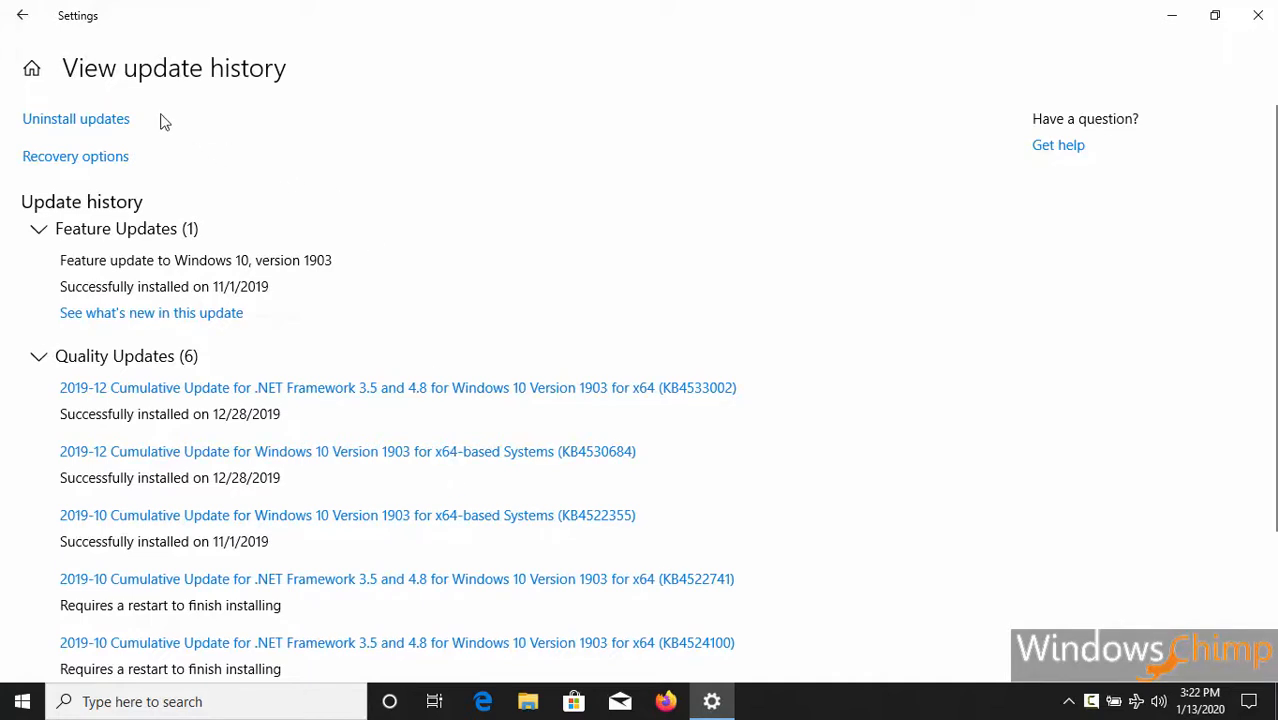
pyautogui.moveTo(110, 120)
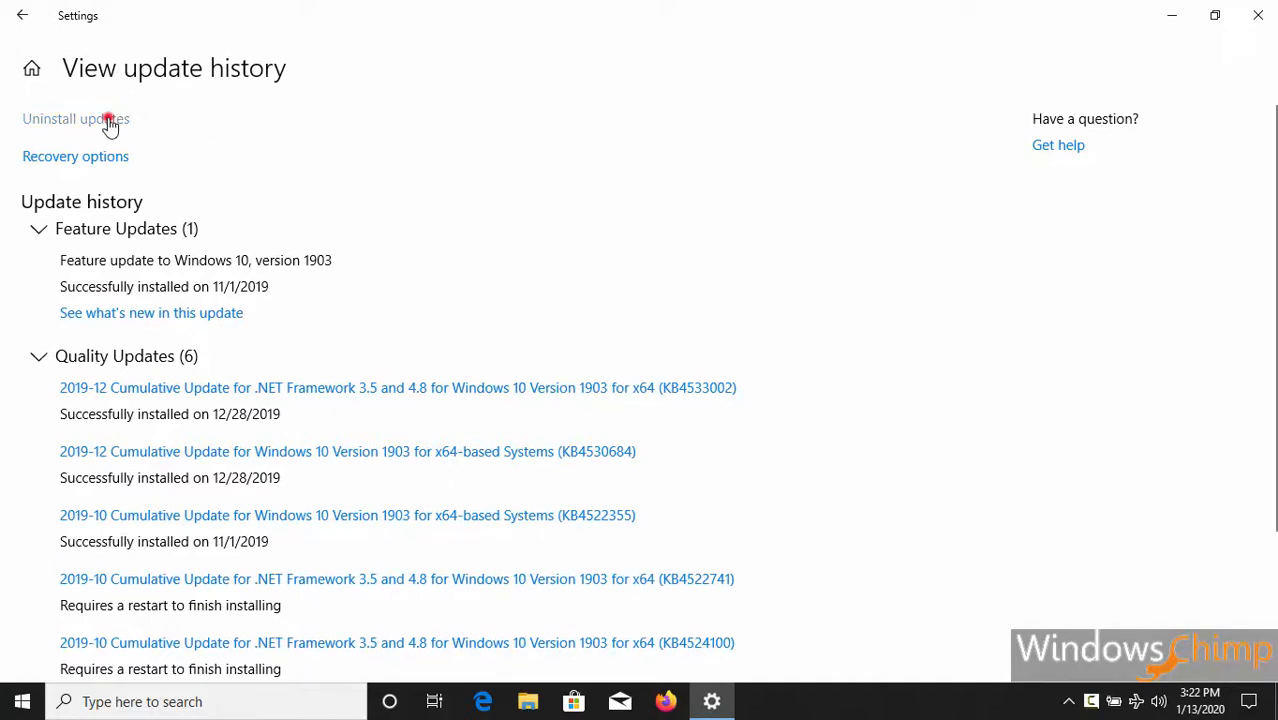
pyautogui.click(76, 118)
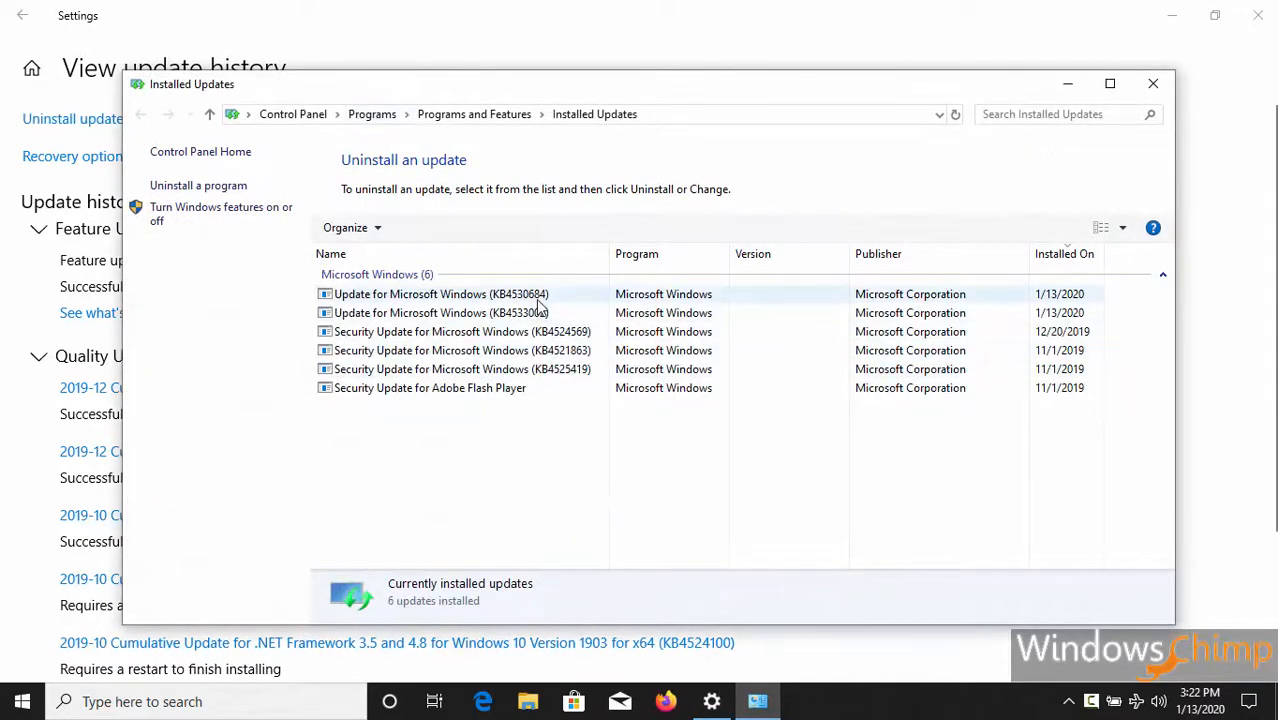
# - Sort the updates by Installed On date and select the newest, KB4530684
pyautogui.click(440, 312)
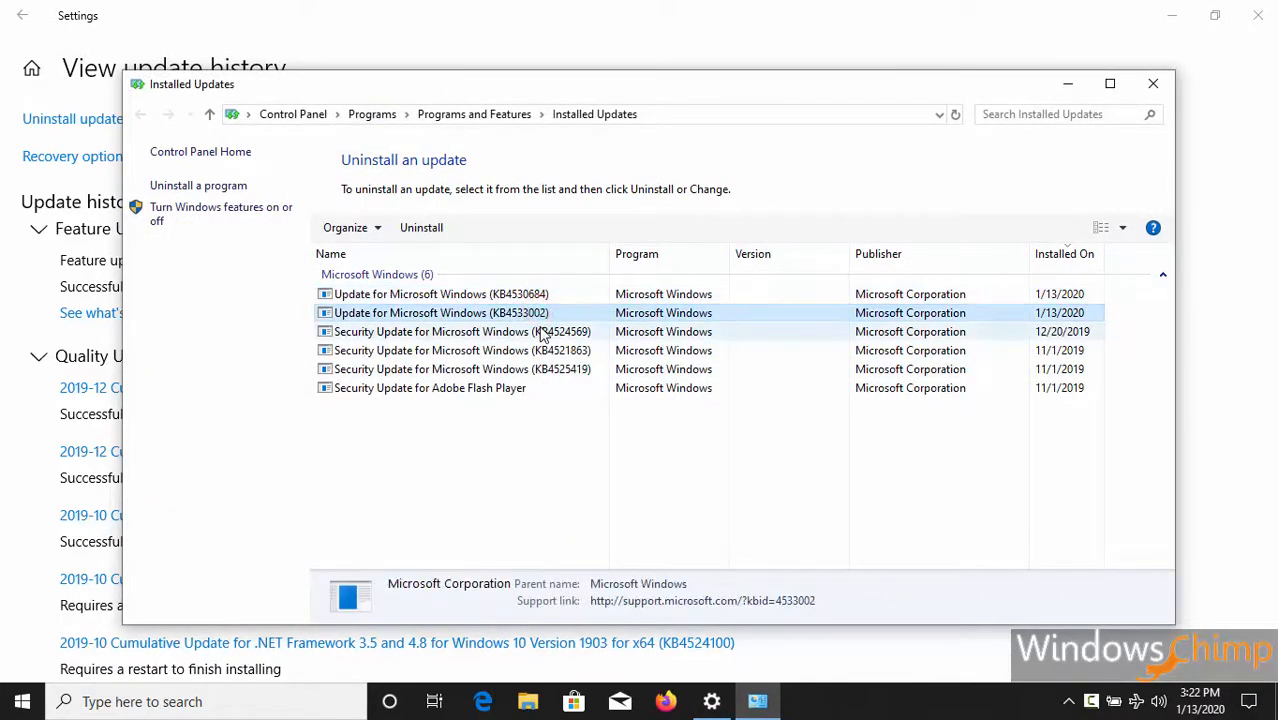
pyautogui.click(460, 332)
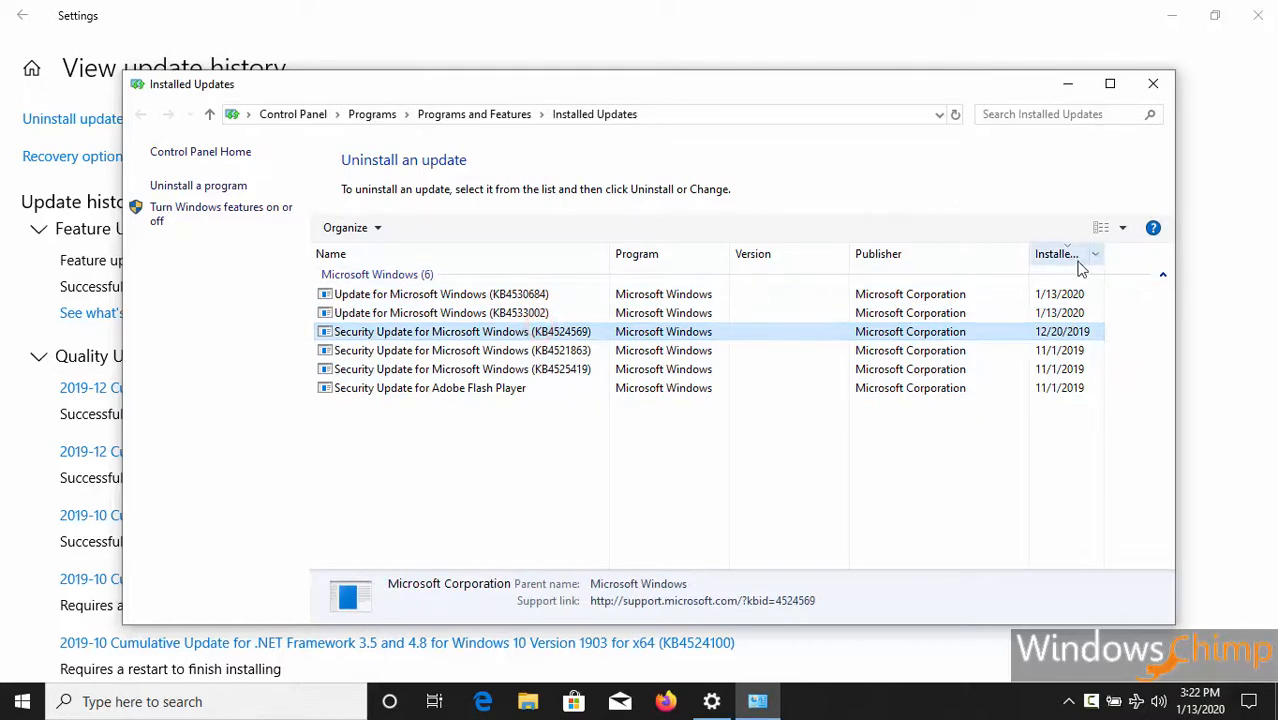
pyautogui.click(1056, 252)
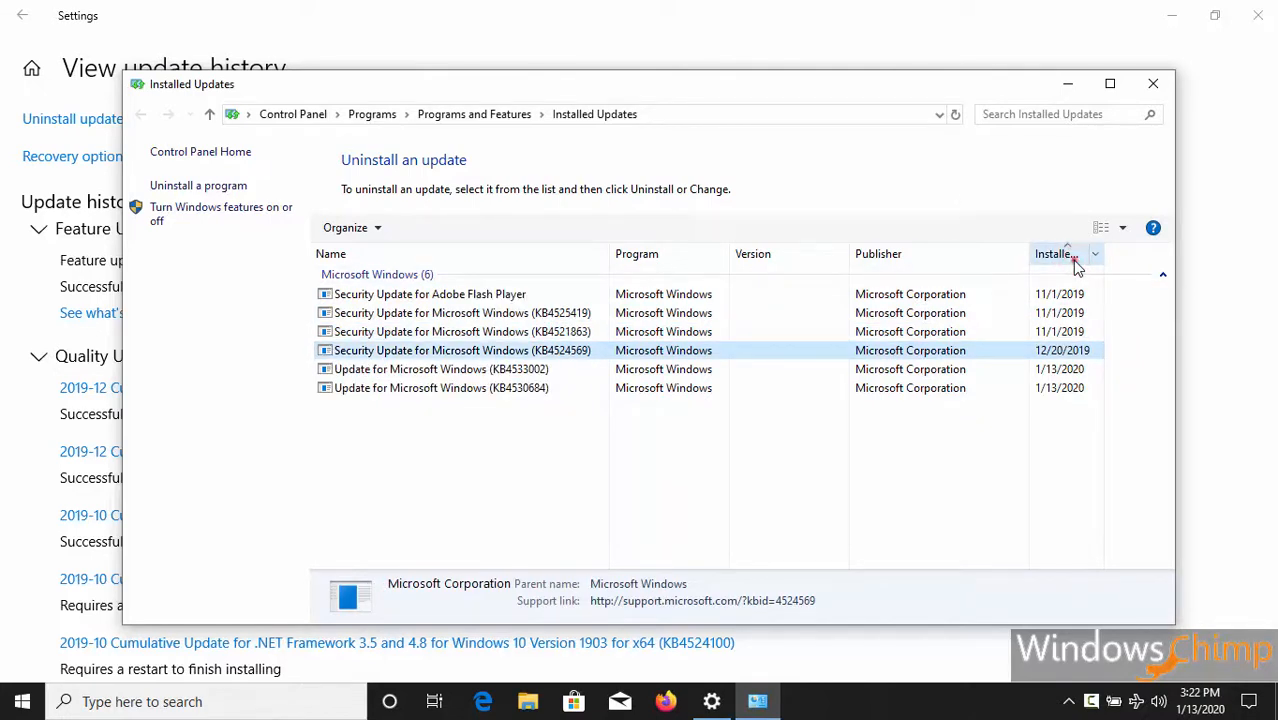
pyautogui.click(1052, 252)
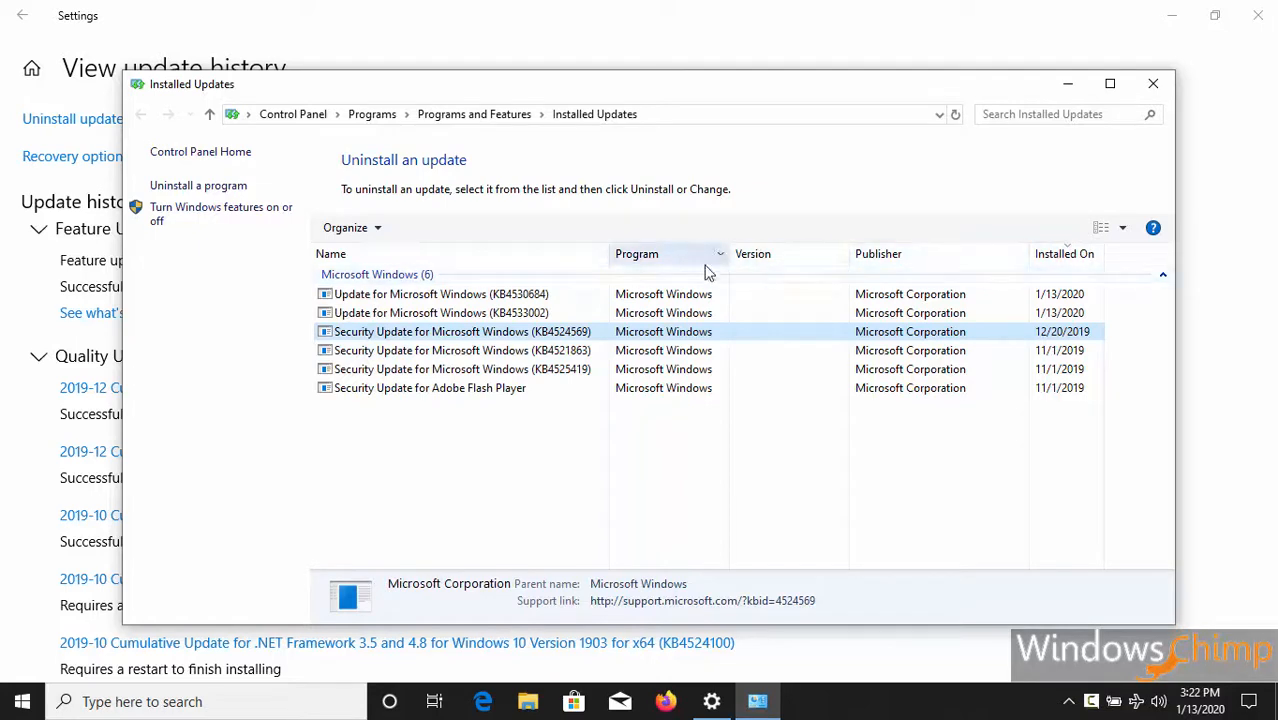
pyautogui.click(462, 368)
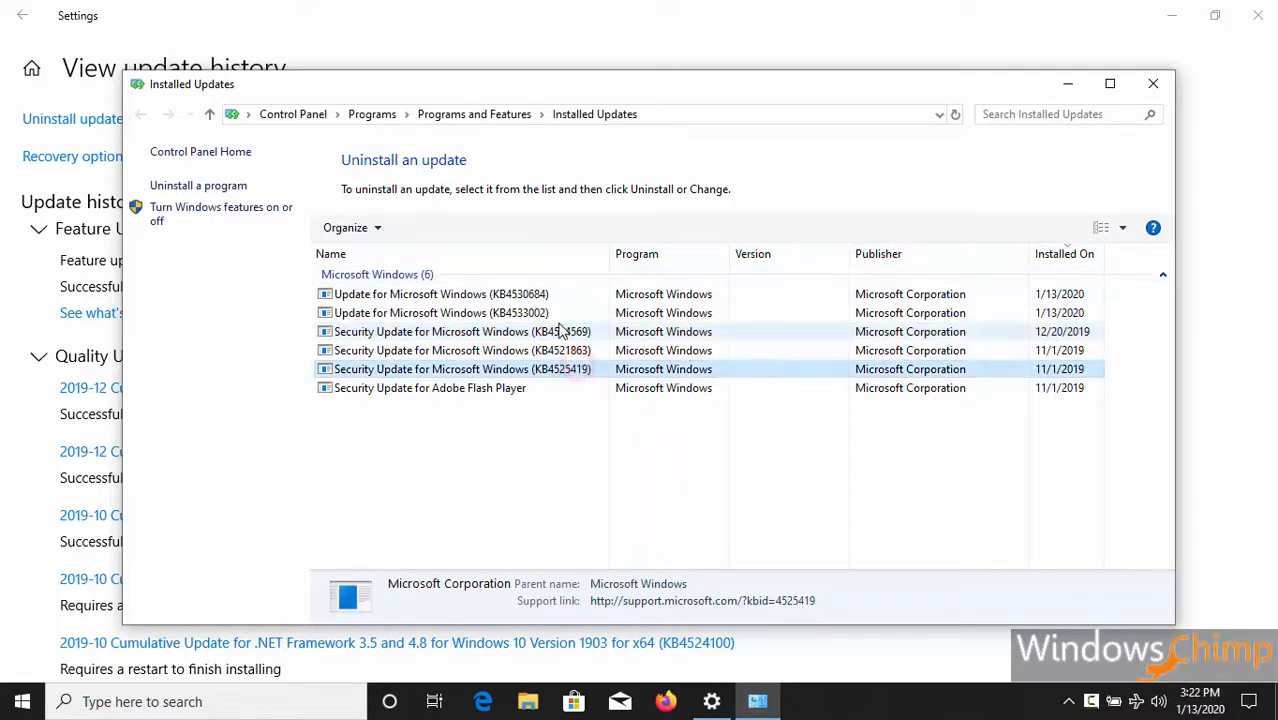
pyautogui.click(440, 292)
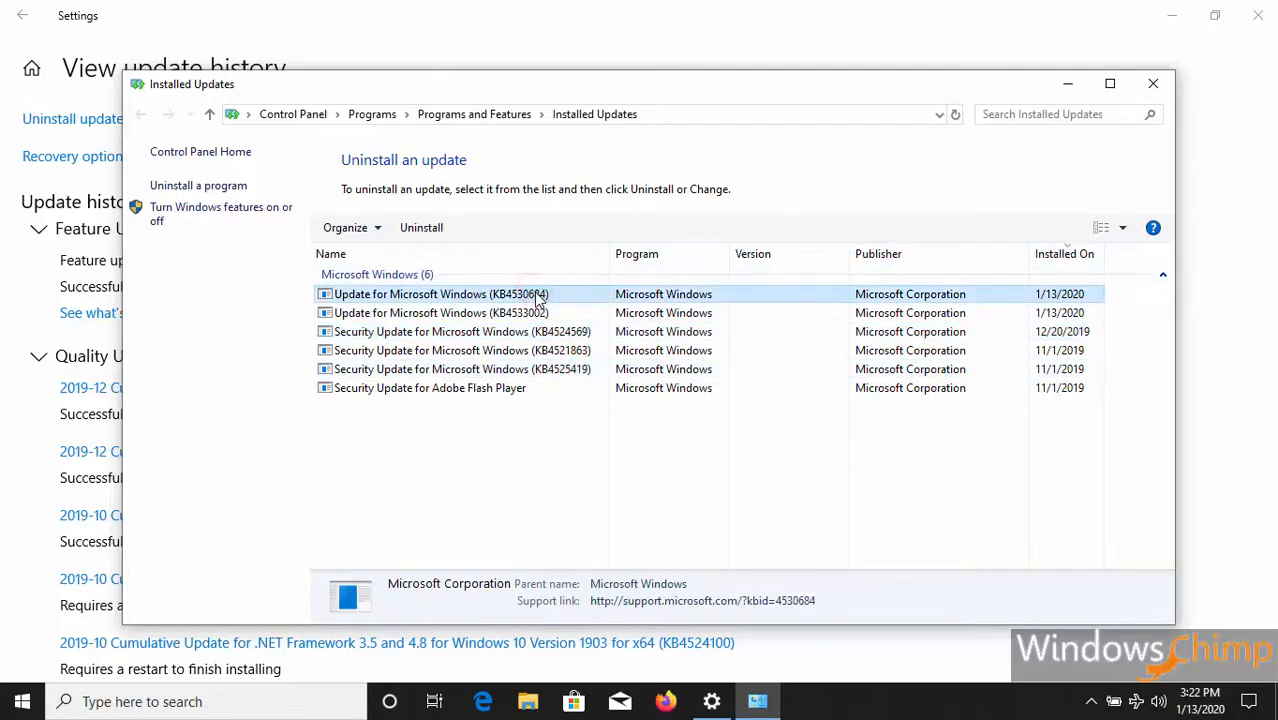
pyautogui.moveTo(420, 228)
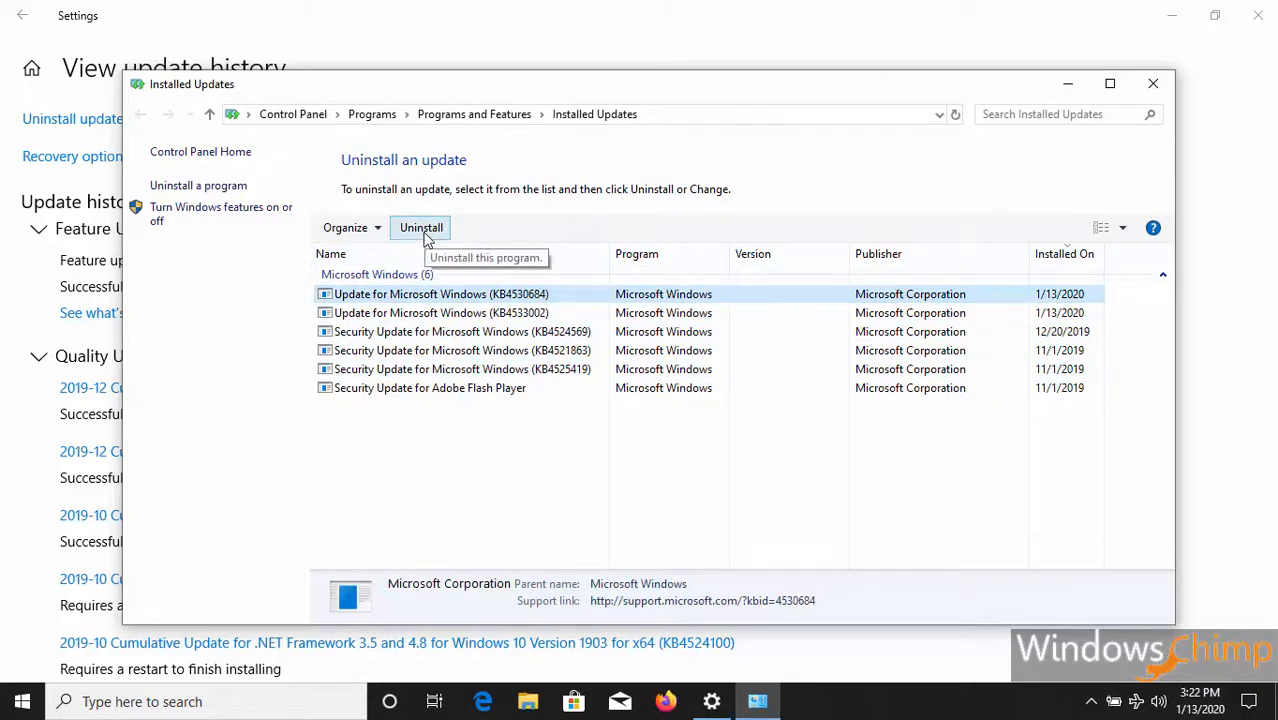
# - Uninstall KB4530684 and confirm Yes so the removal progress dialog appears
pyautogui.click(420, 228)
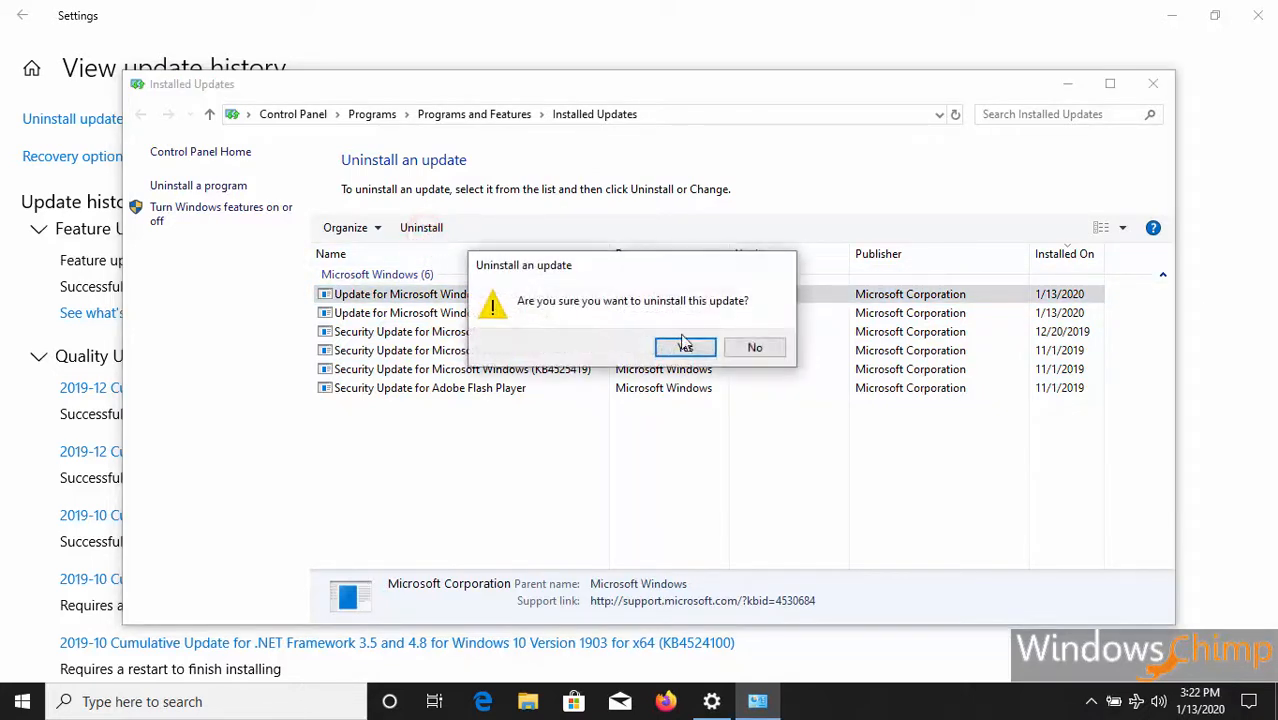
pyautogui.click(684, 348)
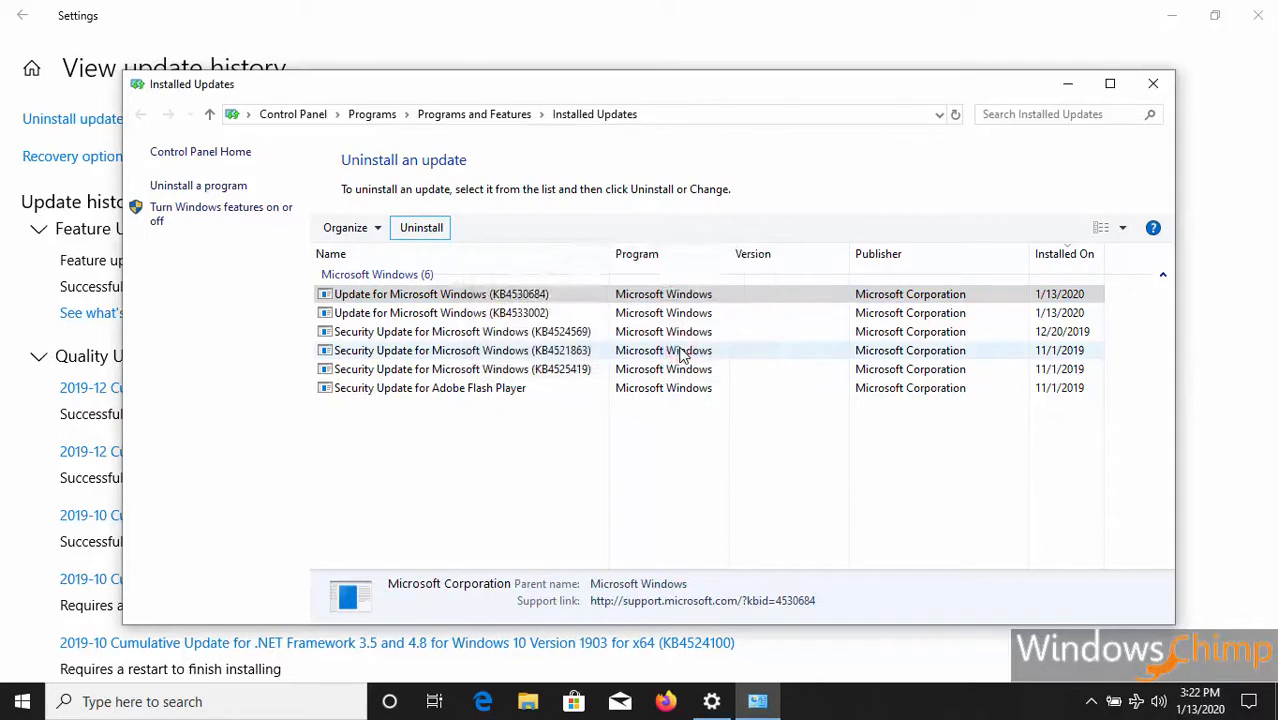
pyautogui.click(420, 228)
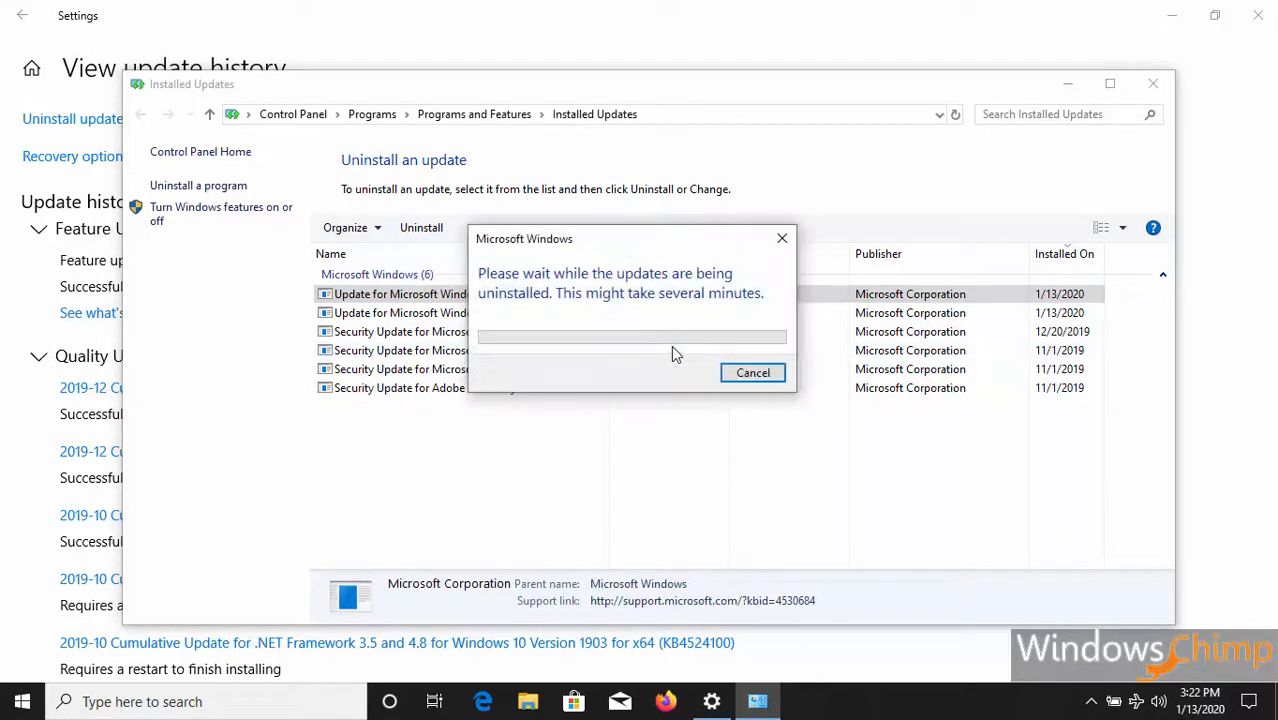